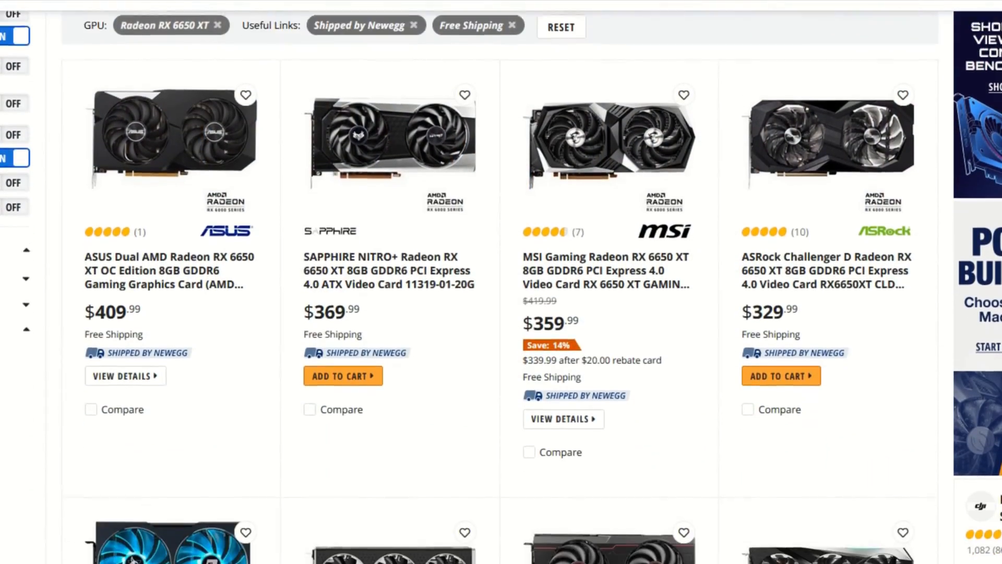
Step: Scroll the Newegg RX 6650 XT results to the listings priced $284.99 to $329.99
scroll(down, 3)
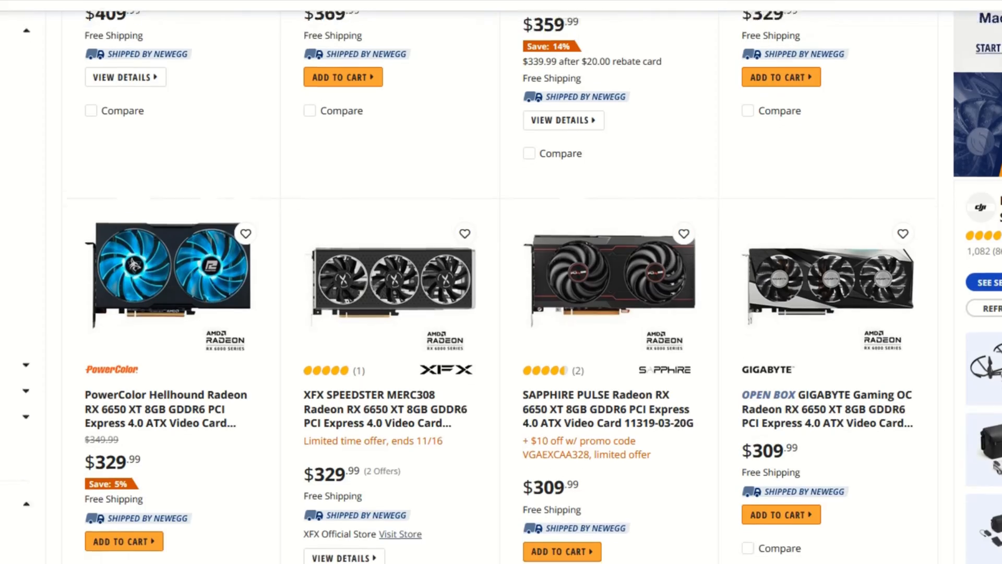
scroll(down, 3)
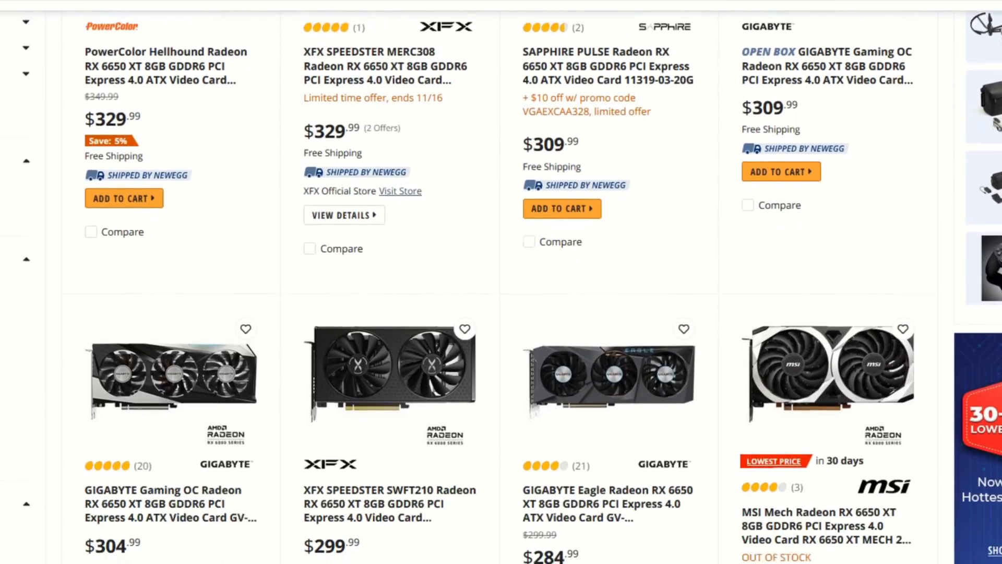
Step: Switch to Micro Center and scroll its RX 6650 XT / 6600 XT results sorted by lowest price
click(307, 11)
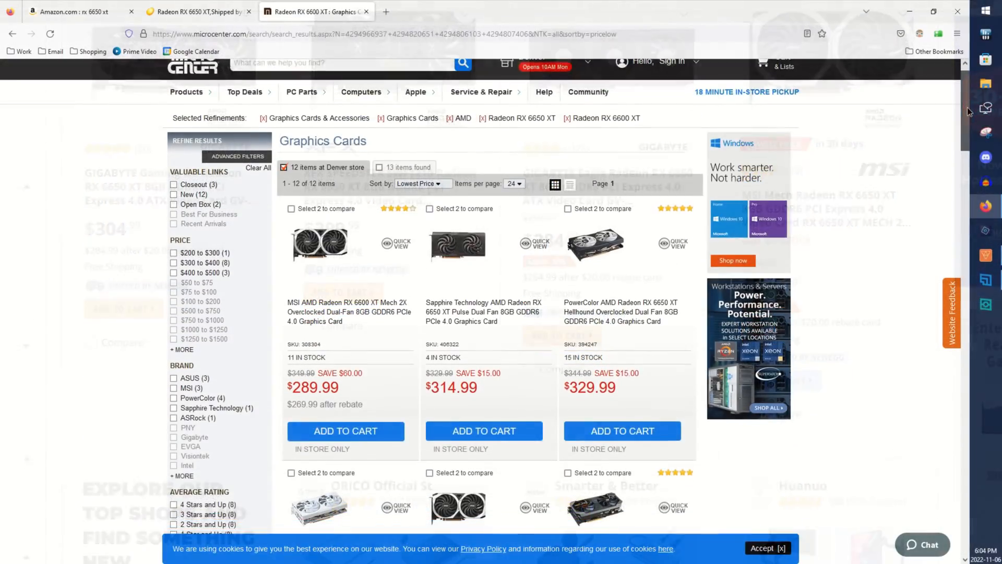
scroll(down, 3)
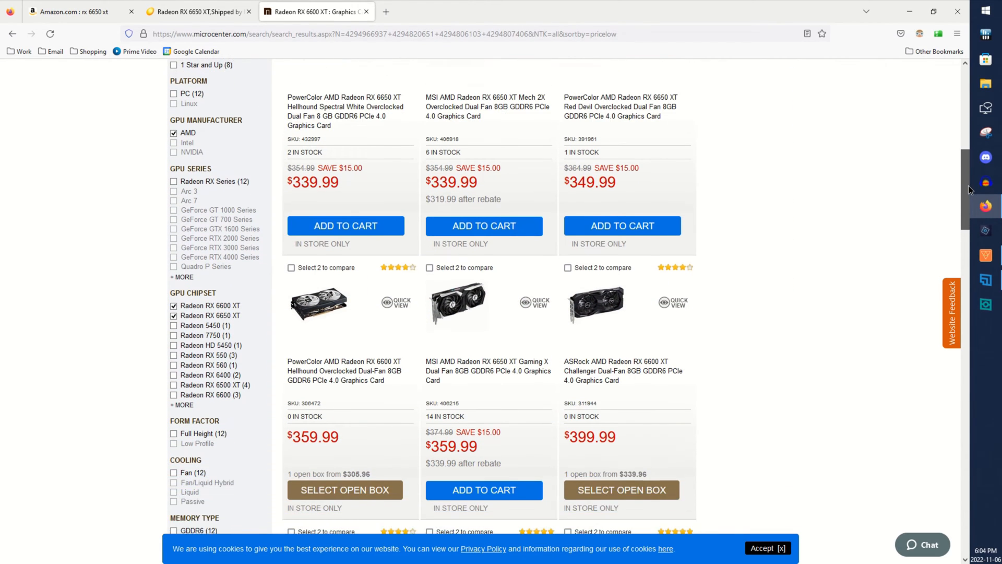
scroll(down, 3)
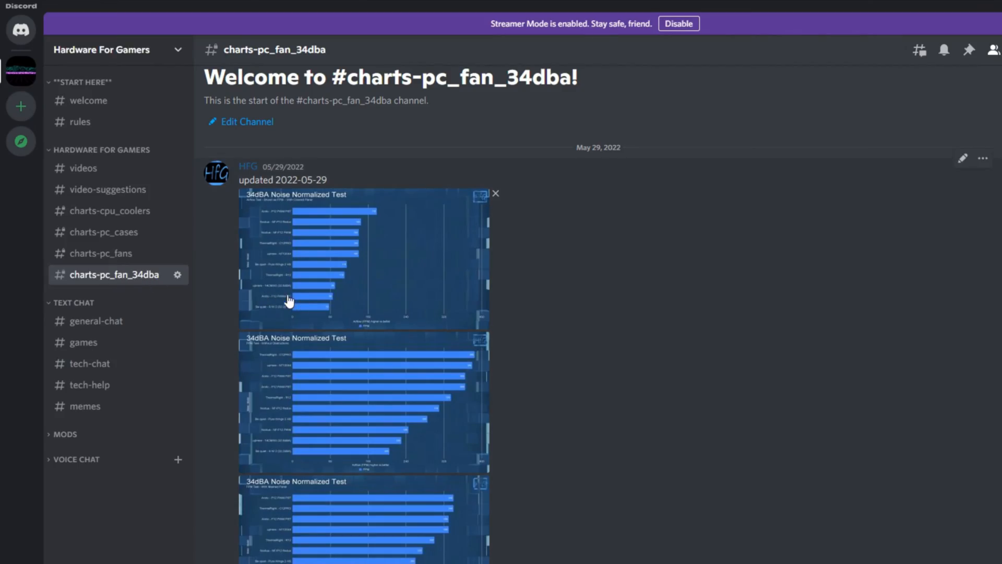
Step: Browse the #charts-pc_fans channel, then move to #charts-pc_cases showing case testing charts
click(101, 253)
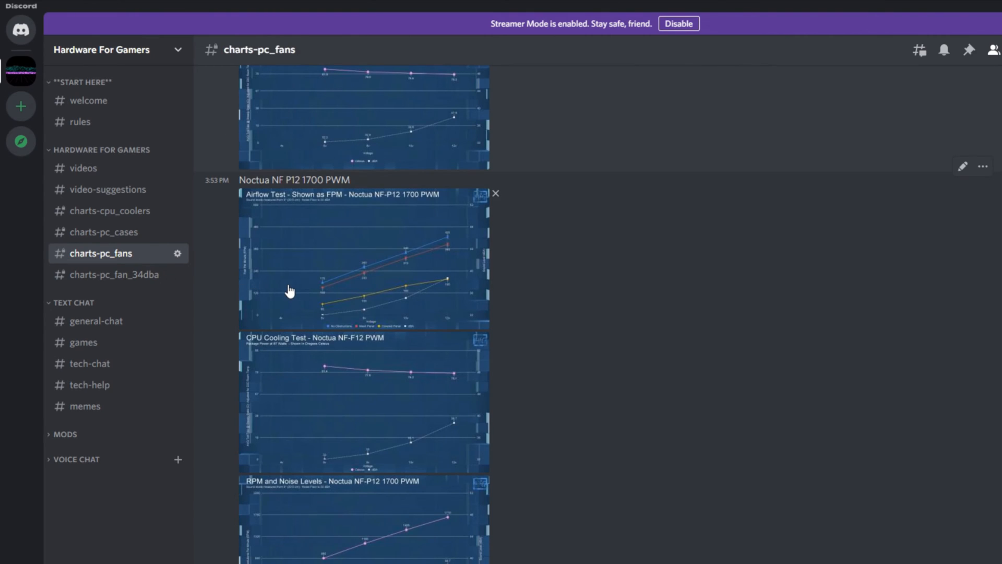
scroll(down, 3)
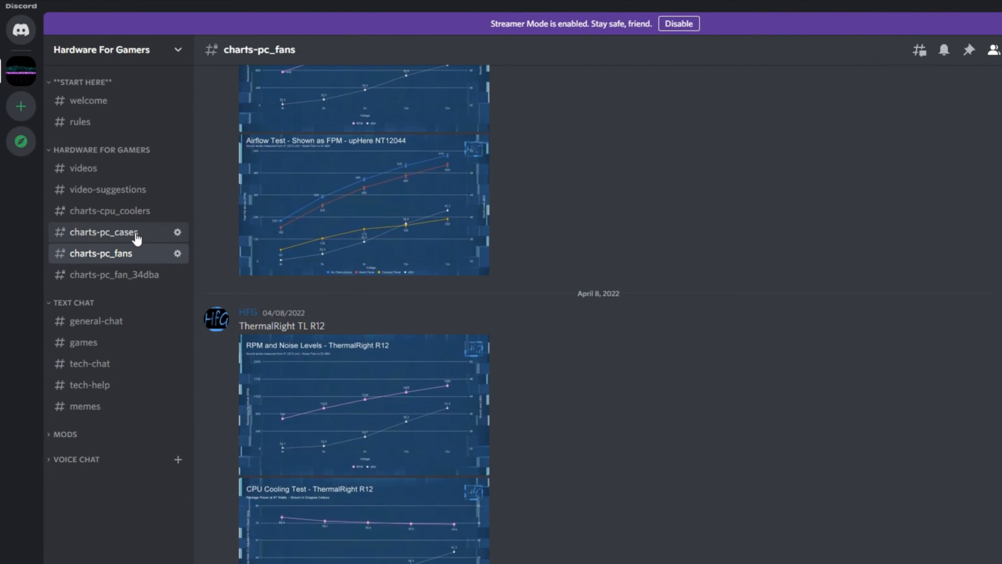
click(105, 232)
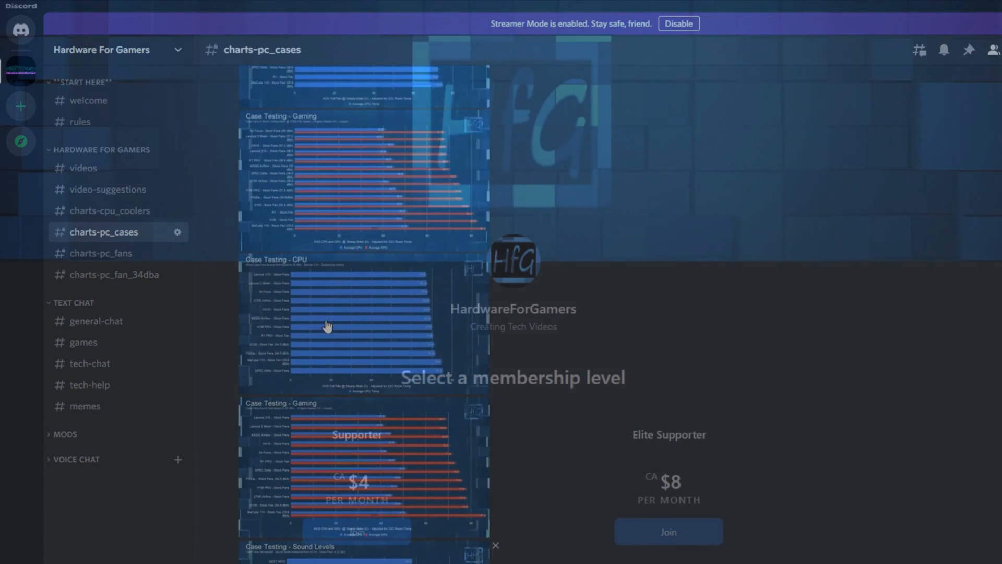